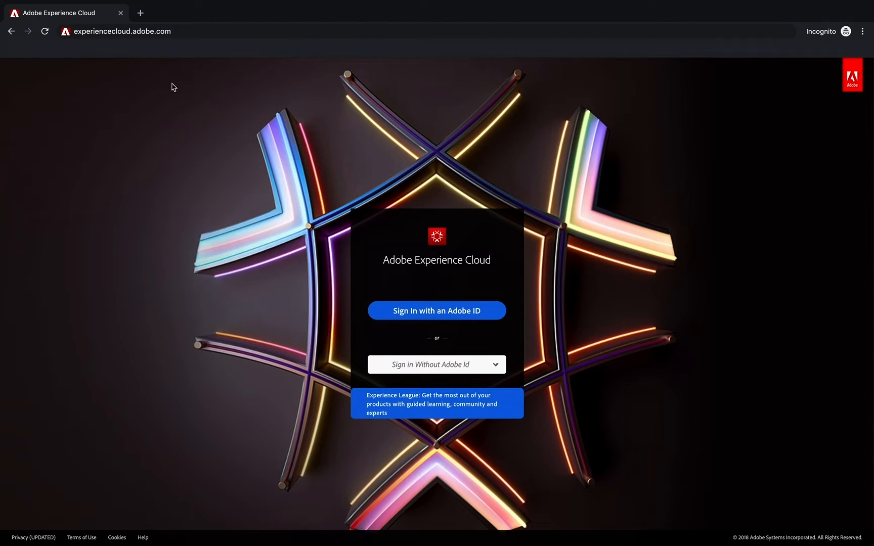
pyautogui.moveTo(180, 91)
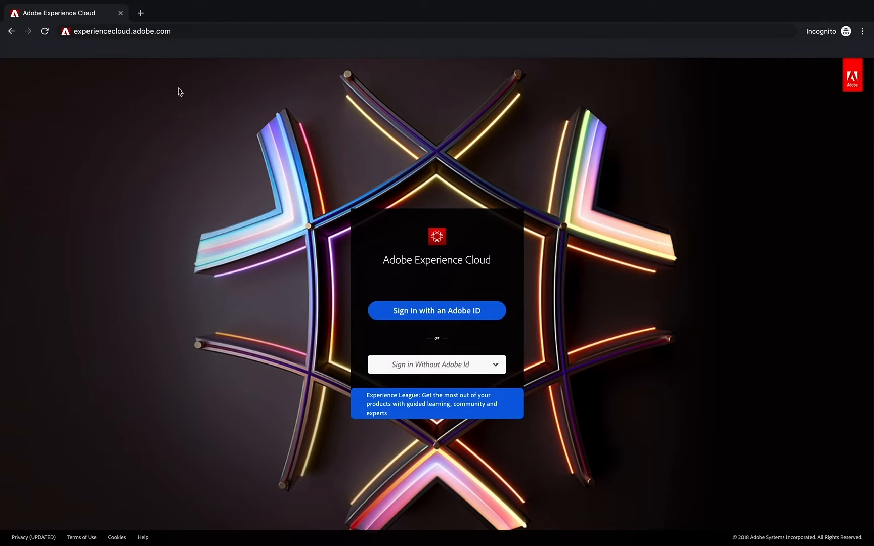
pyautogui.moveTo(185, 88)
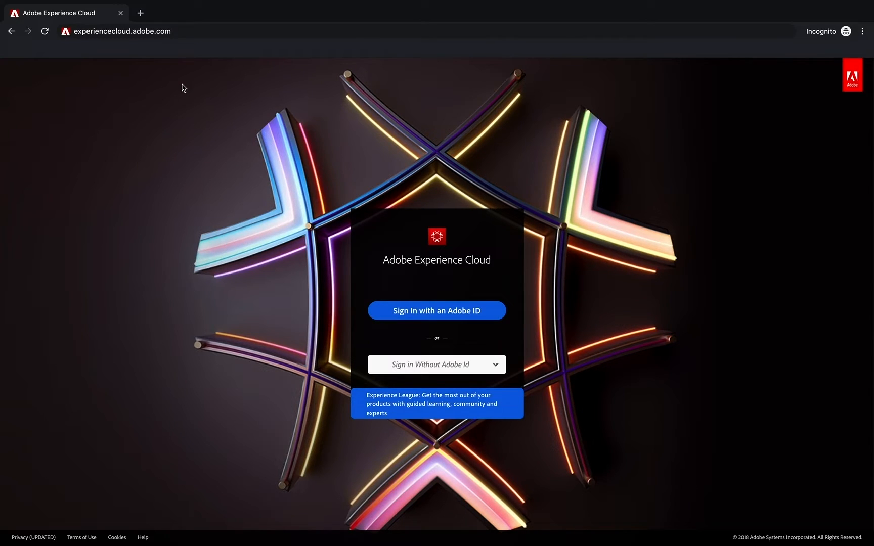
pyautogui.moveTo(181, 80)
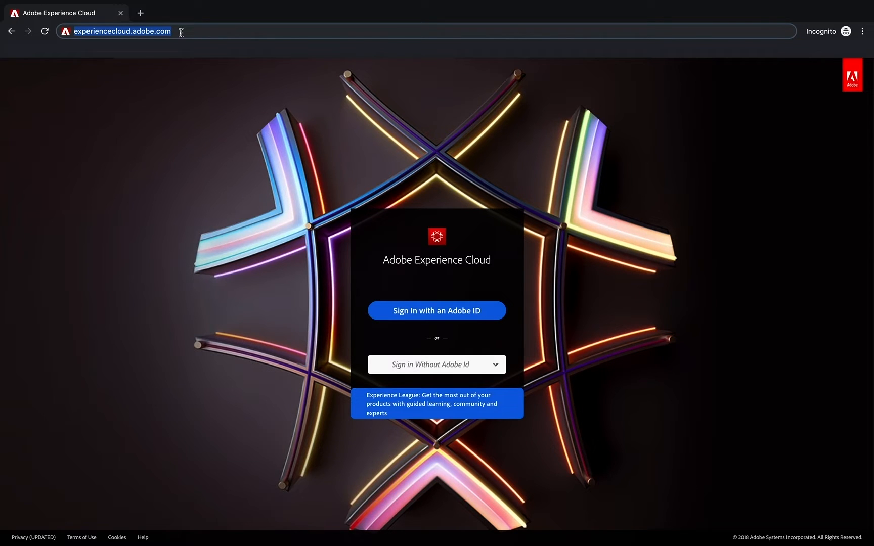
# Sign in using the personal Adobe ID account, entering the 'domoo' email and the password.
pyautogui.click(436, 310)
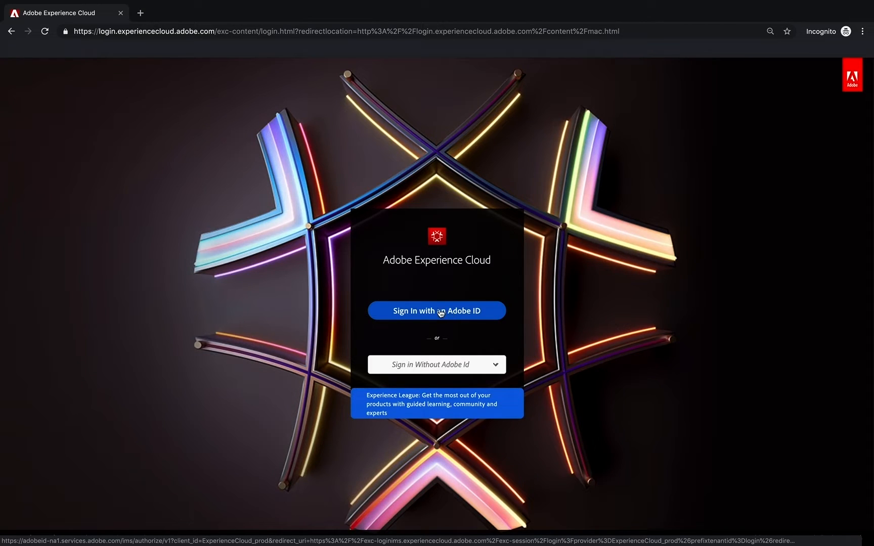
pyautogui.click(436, 311)
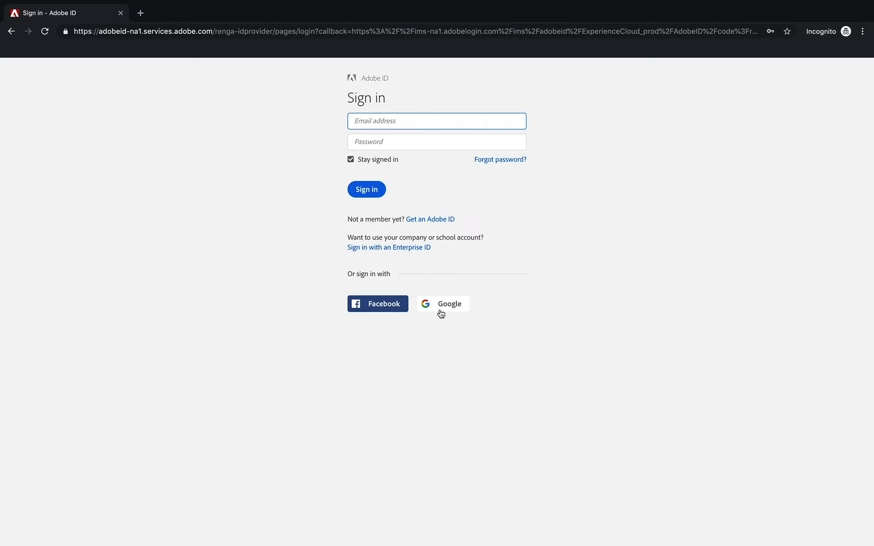
pyautogui.write('domoo')
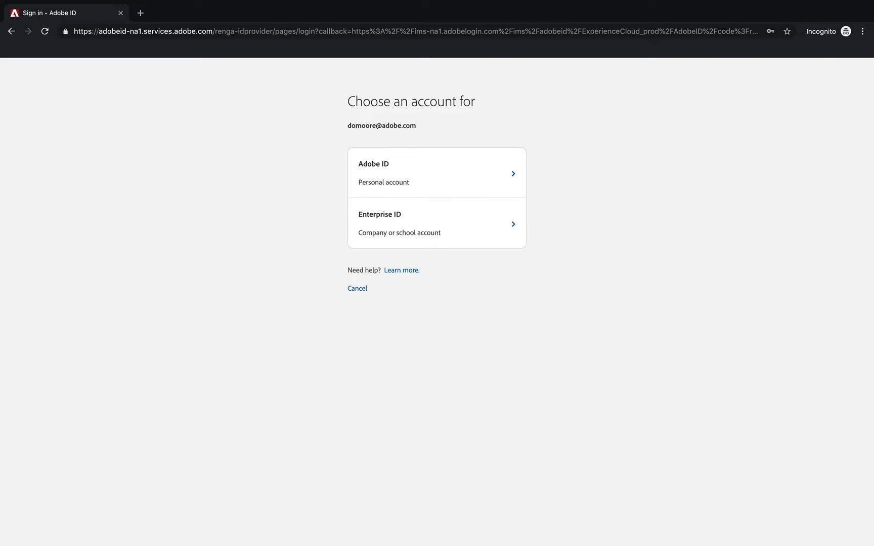
pyautogui.moveTo(435, 215)
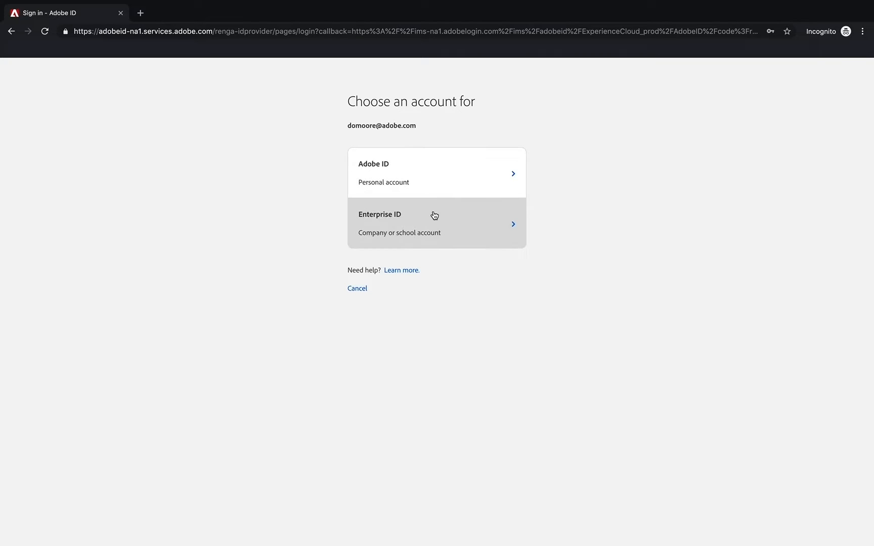
pyautogui.moveTo(441, 227)
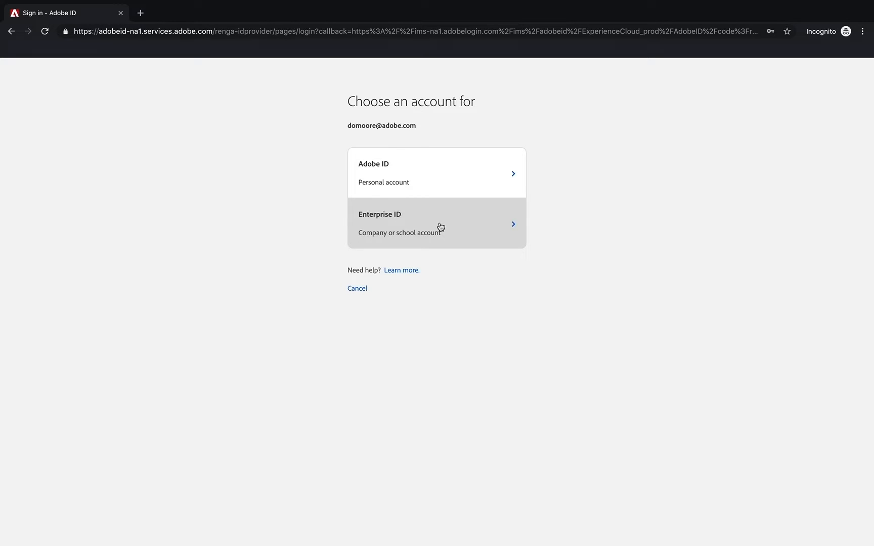
pyautogui.moveTo(453, 229)
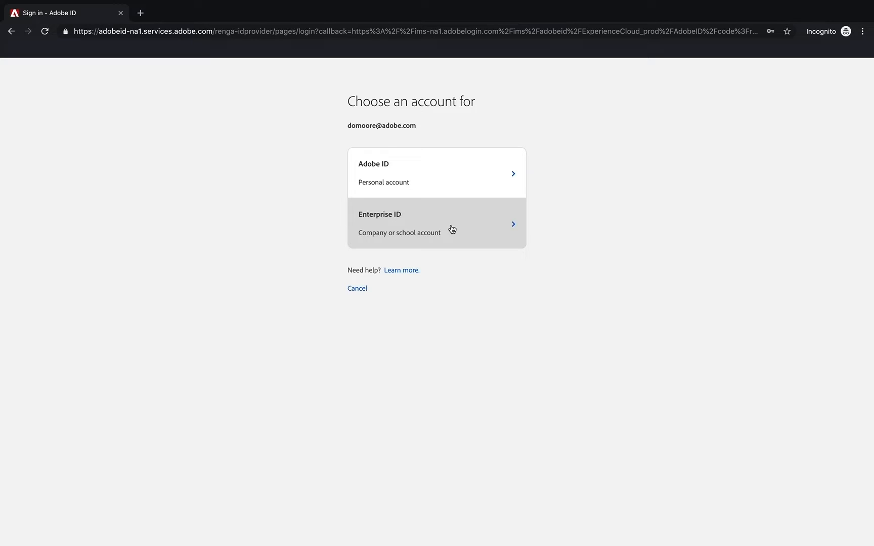
pyautogui.moveTo(468, 229)
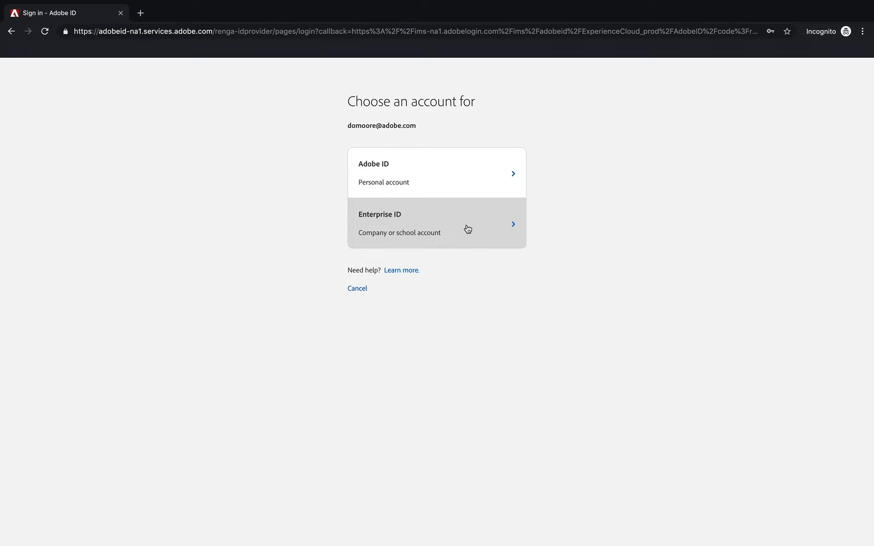
pyautogui.moveTo(465, 232)
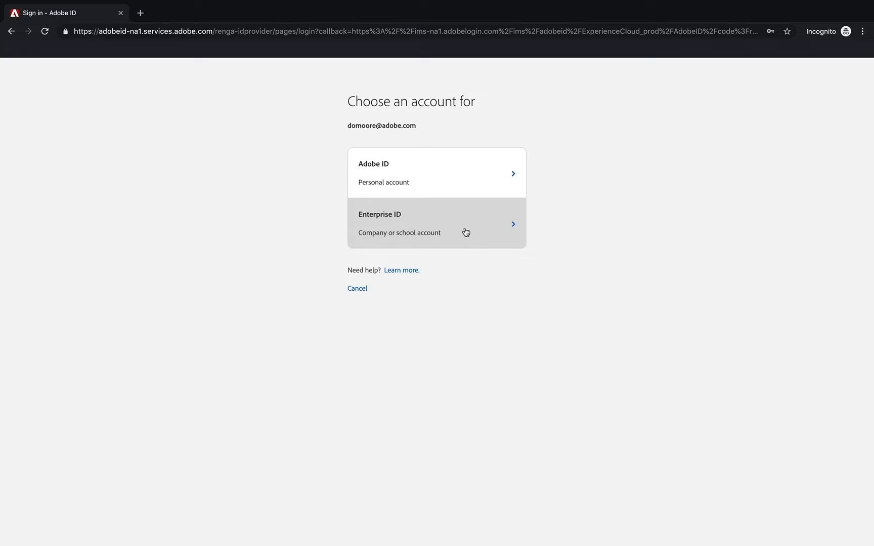
pyautogui.moveTo(462, 178)
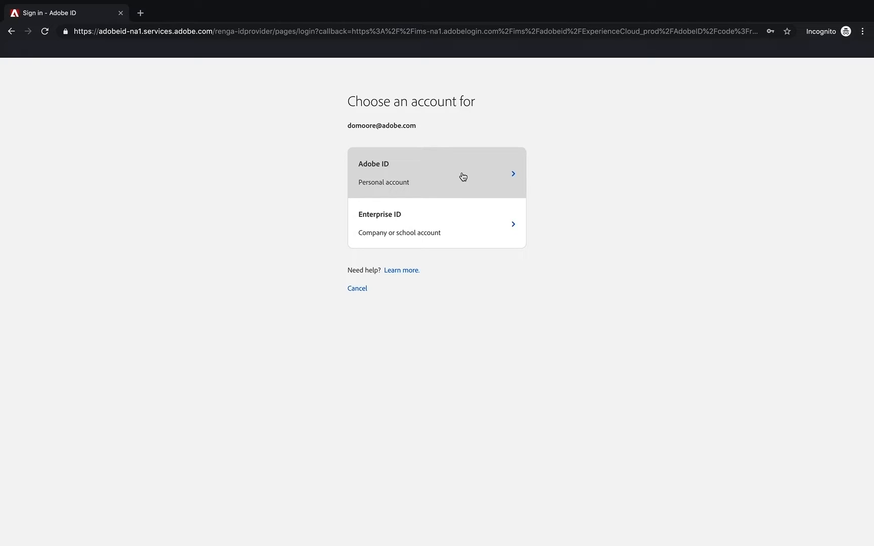
pyautogui.click(437, 173)
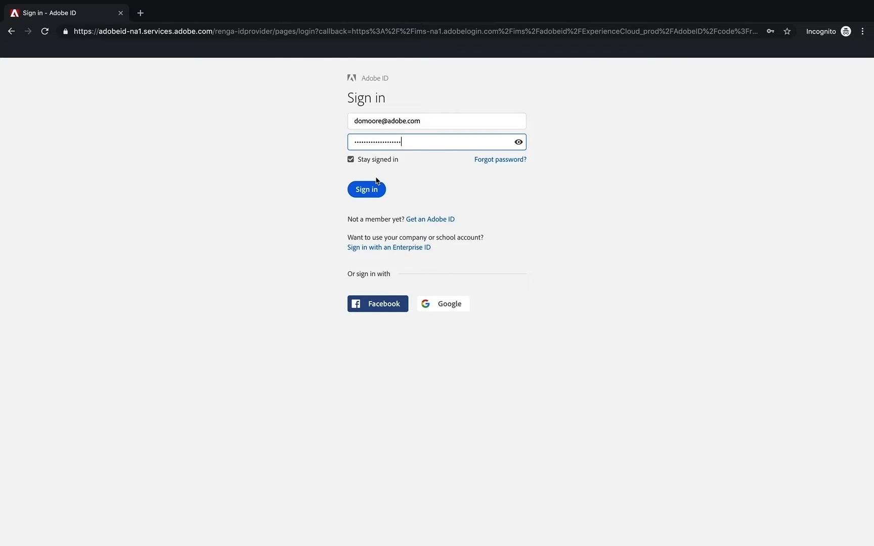
pyautogui.click(367, 190)
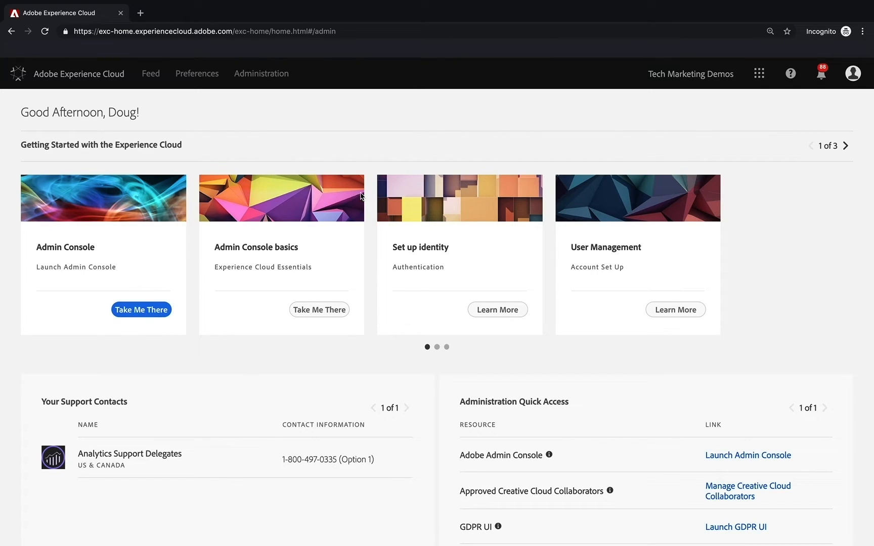
pyautogui.moveTo(75, 263)
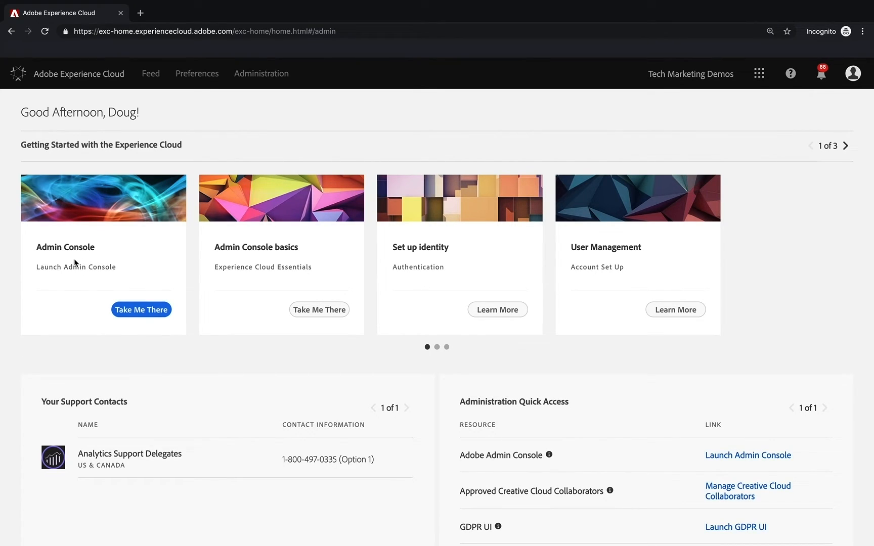
pyautogui.moveTo(247, 280)
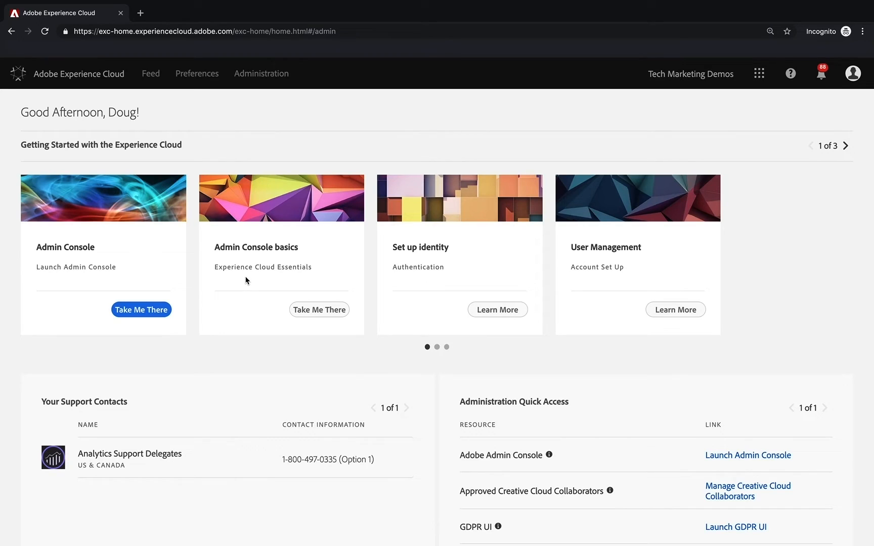
pyautogui.moveTo(203, 279)
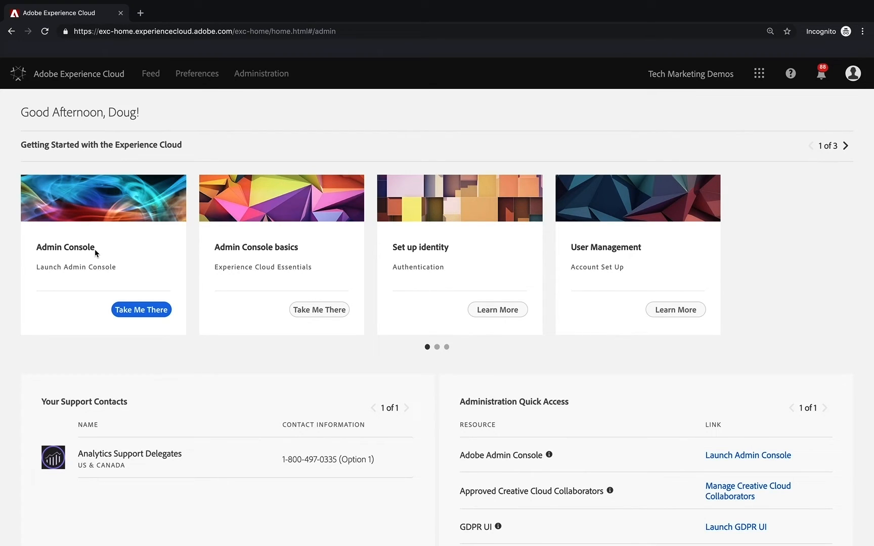
pyautogui.moveTo(141, 309)
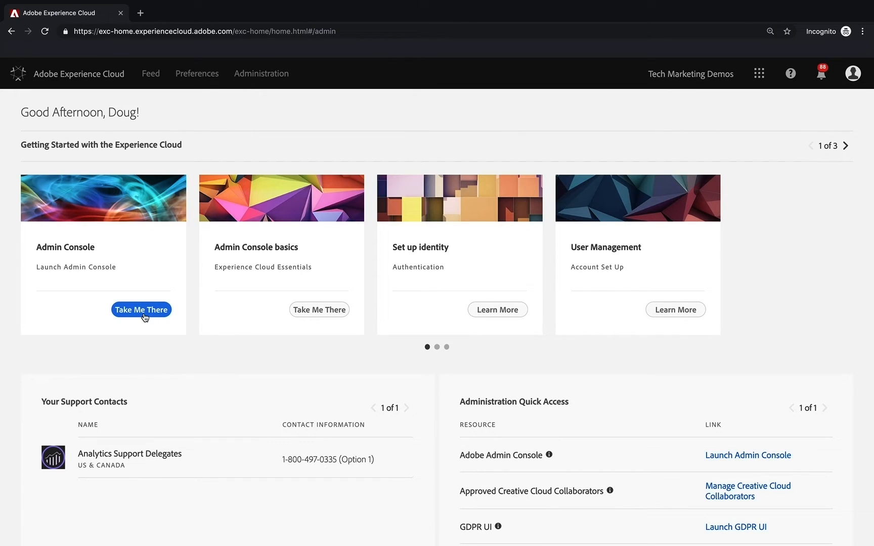
pyautogui.moveTo(319, 310)
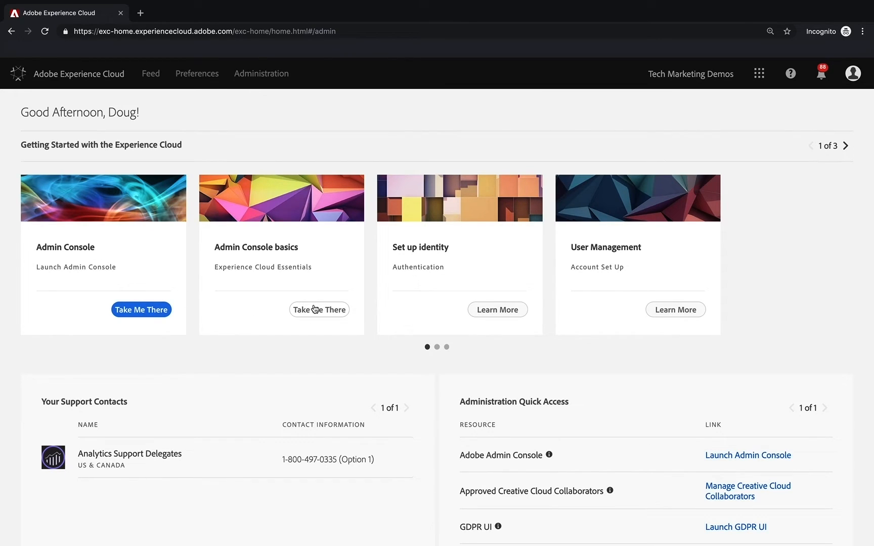
pyautogui.moveTo(218, 264)
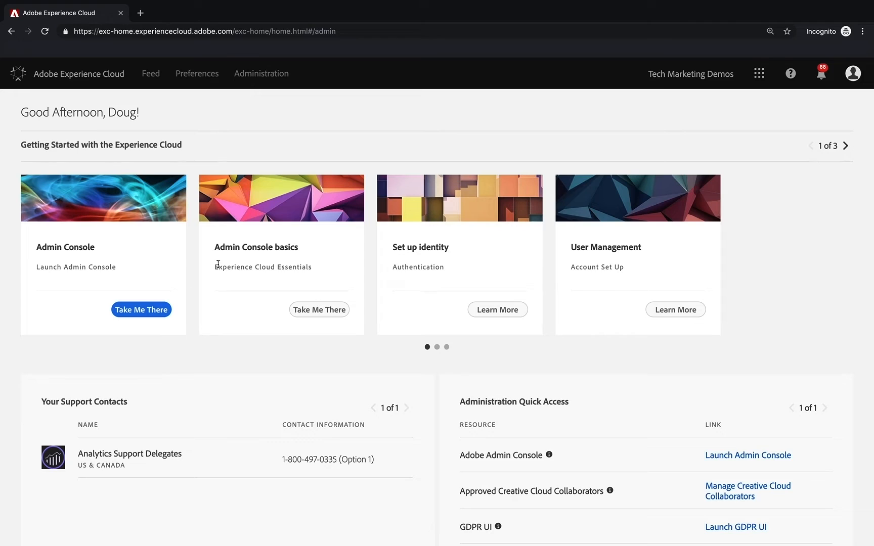
pyautogui.moveTo(512, 297)
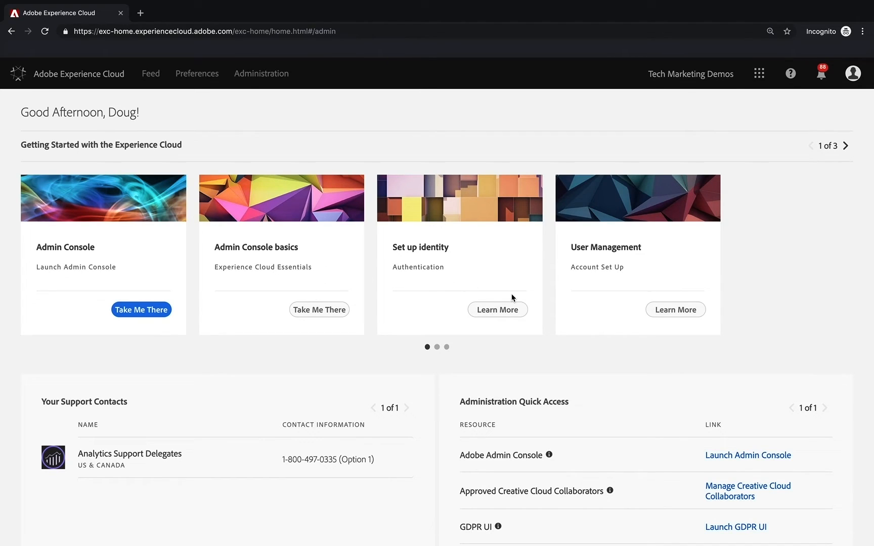
pyautogui.moveTo(508, 258)
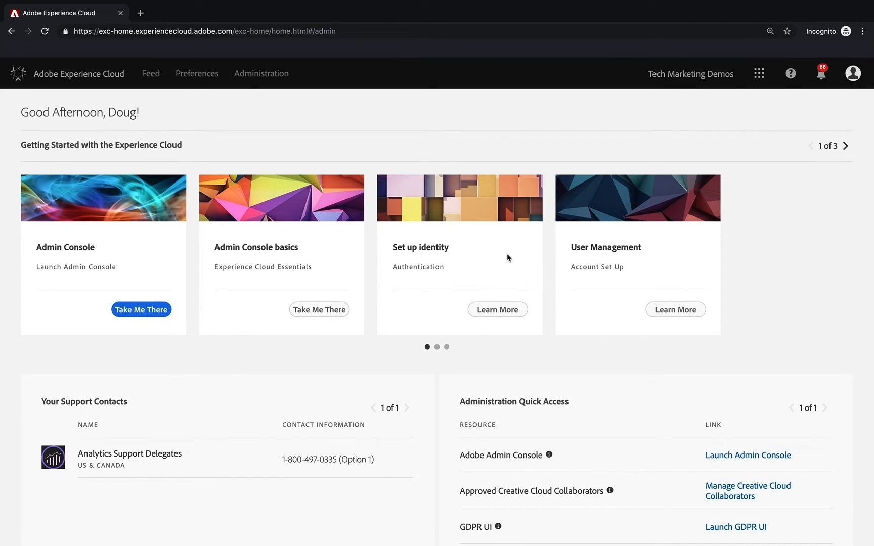
pyautogui.moveTo(649, 272)
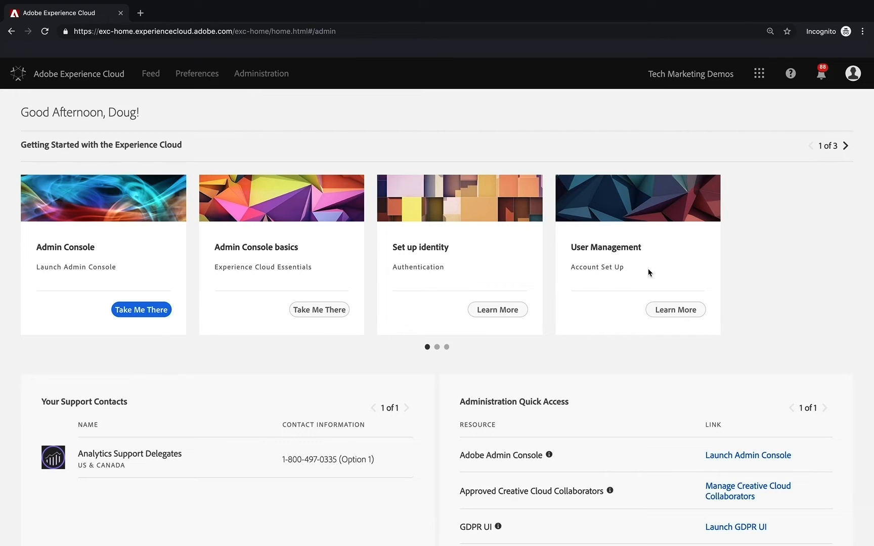
pyautogui.scroll(-3)
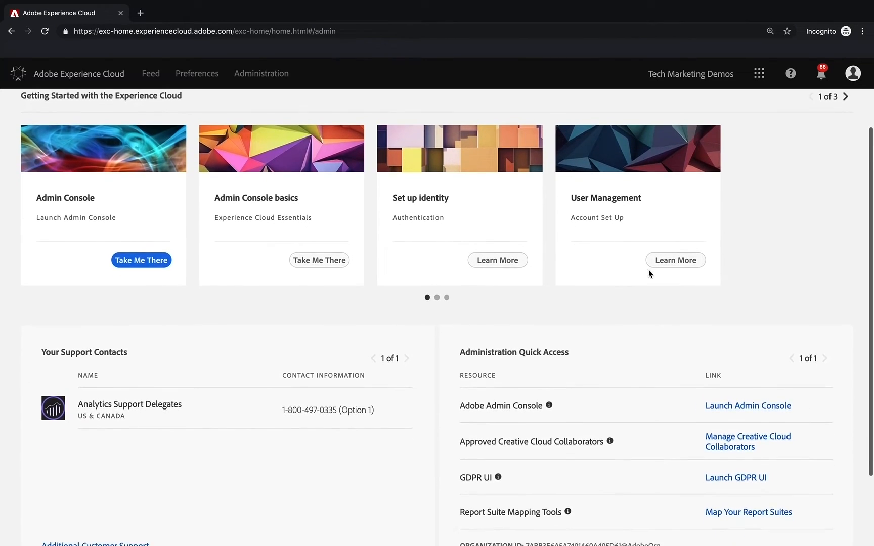
# Scroll down the home page to reveal the administration quick-access list.
pyautogui.scroll(-3)
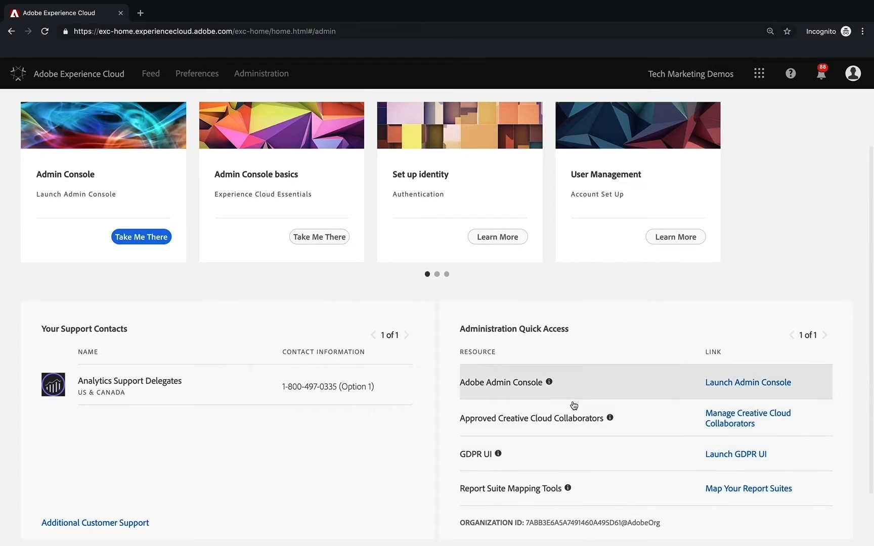
pyautogui.moveTo(488, 457)
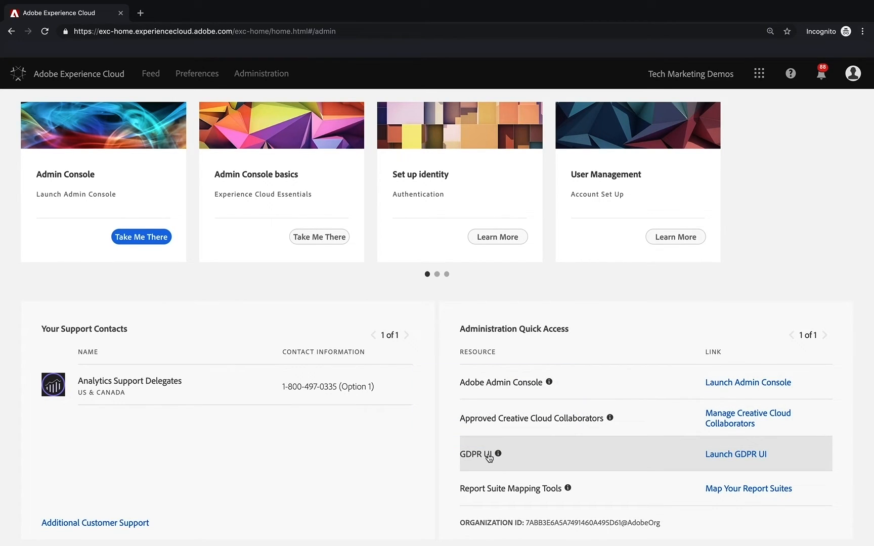
pyautogui.moveTo(551, 475)
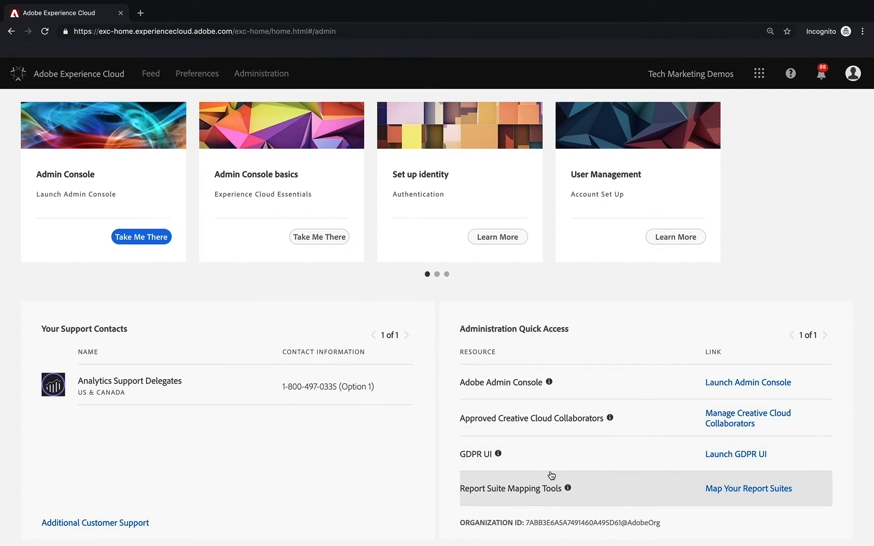
pyautogui.moveTo(563, 398)
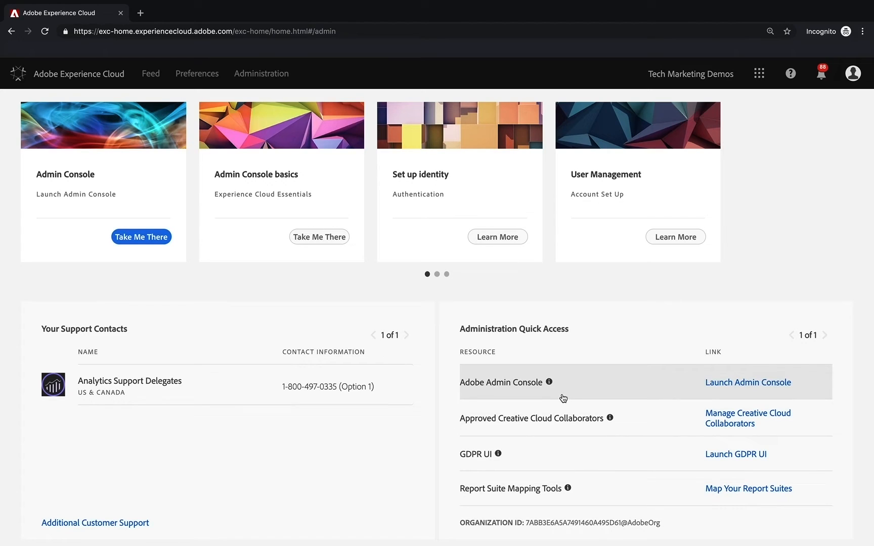
pyautogui.moveTo(570, 391)
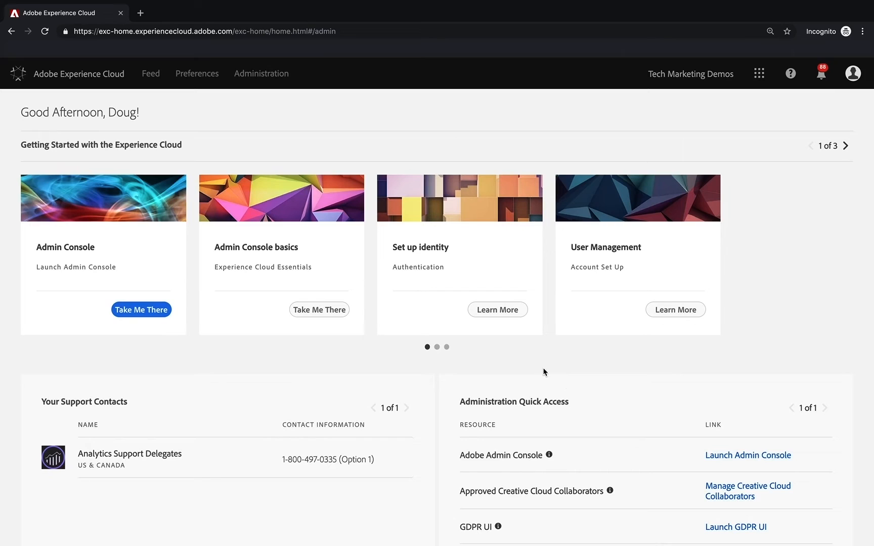
pyautogui.moveTo(507, 287)
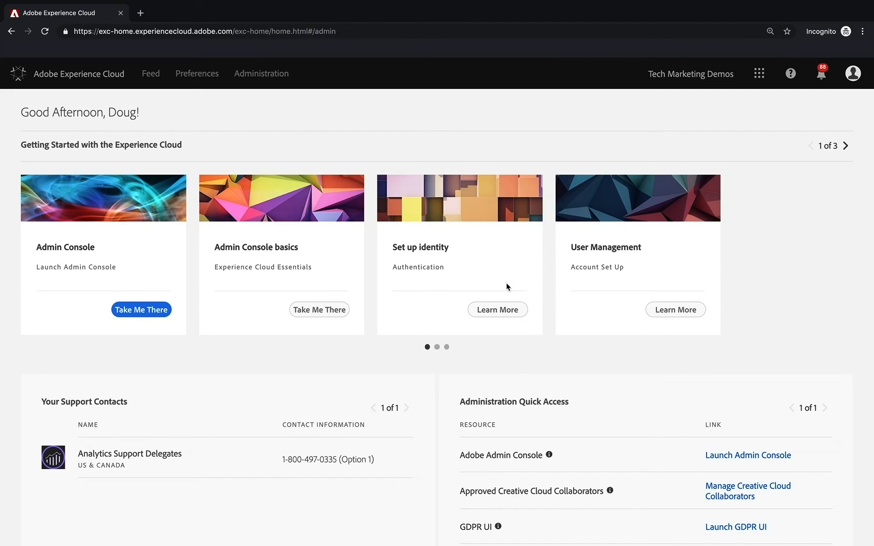
pyautogui.moveTo(667, 267)
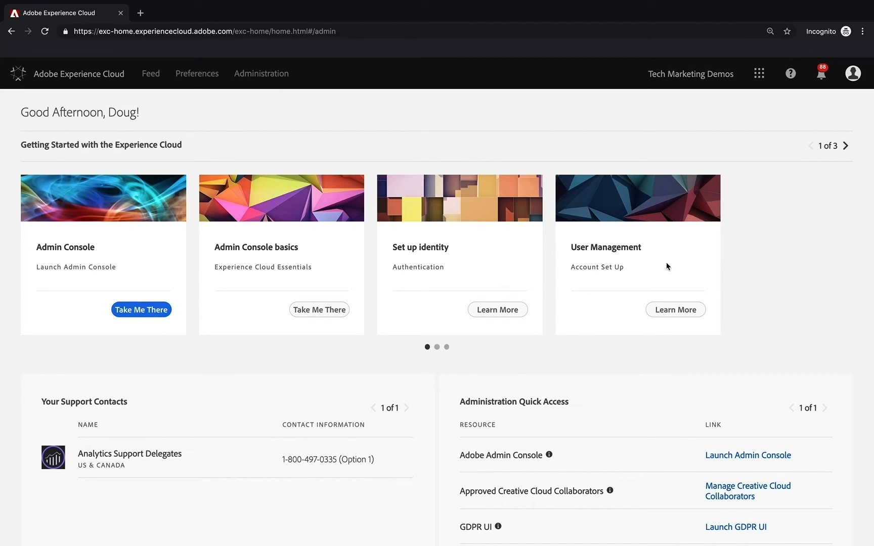
pyautogui.moveTo(702, 276)
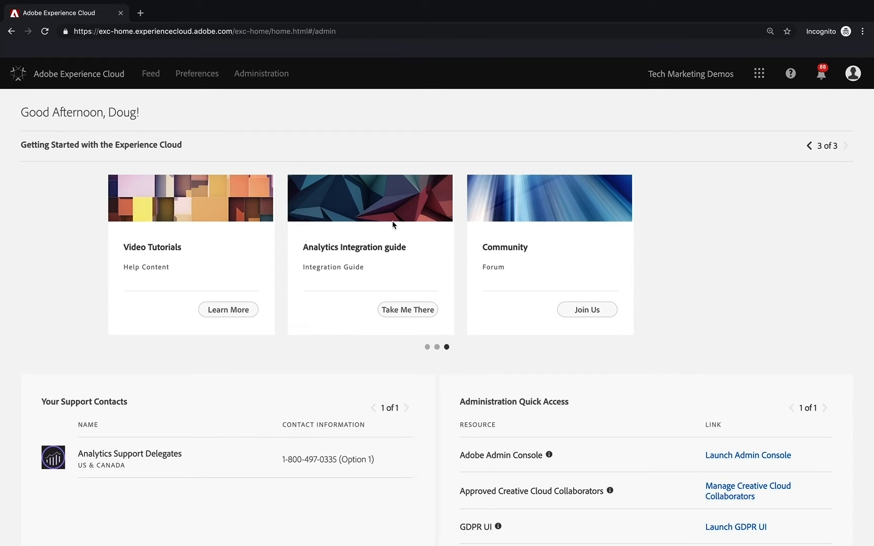
pyautogui.moveTo(699, 187)
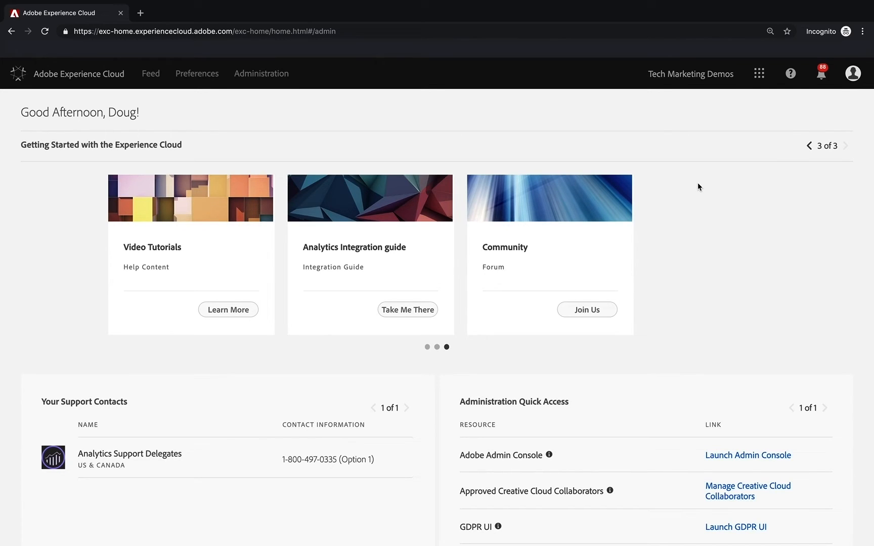
pyautogui.moveTo(760, 104)
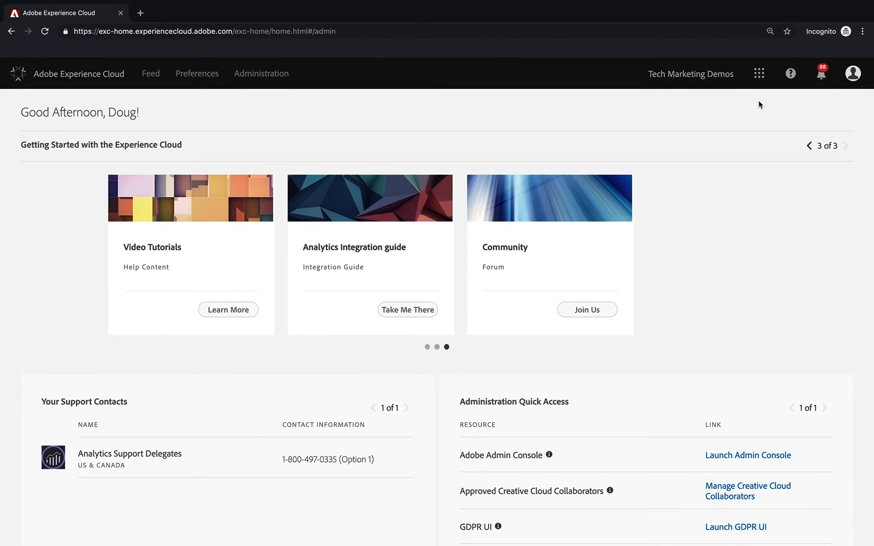
pyautogui.moveTo(759, 72)
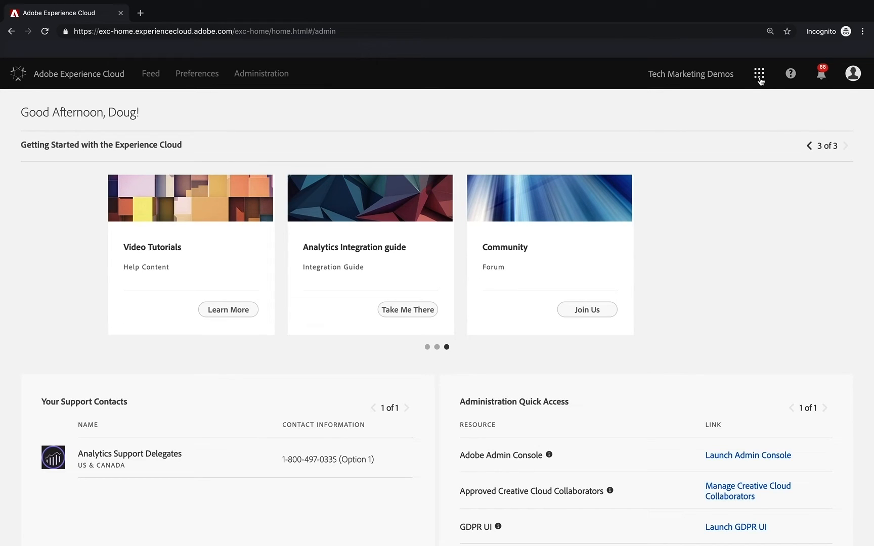
pyautogui.moveTo(759, 81)
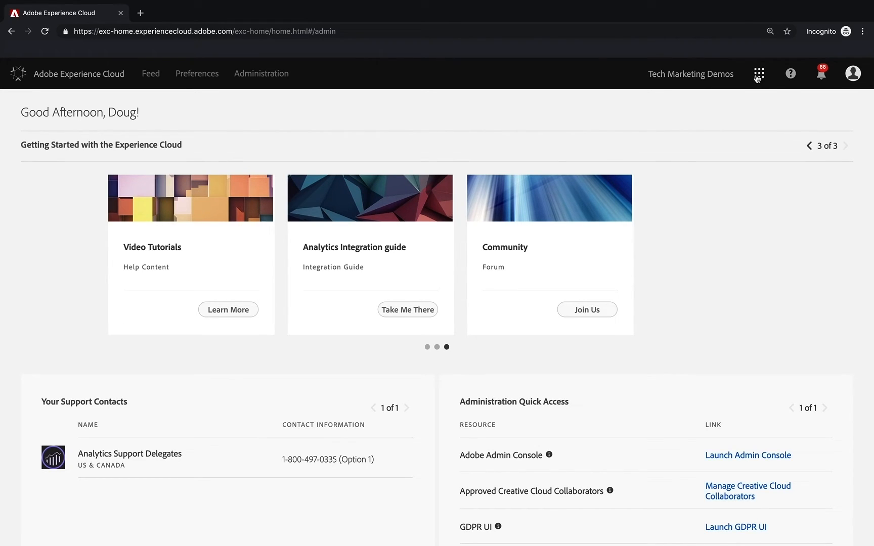
# Open the solution switcher grid to list Analytics, Target, Campaign and other solutions.
pyautogui.click(759, 72)
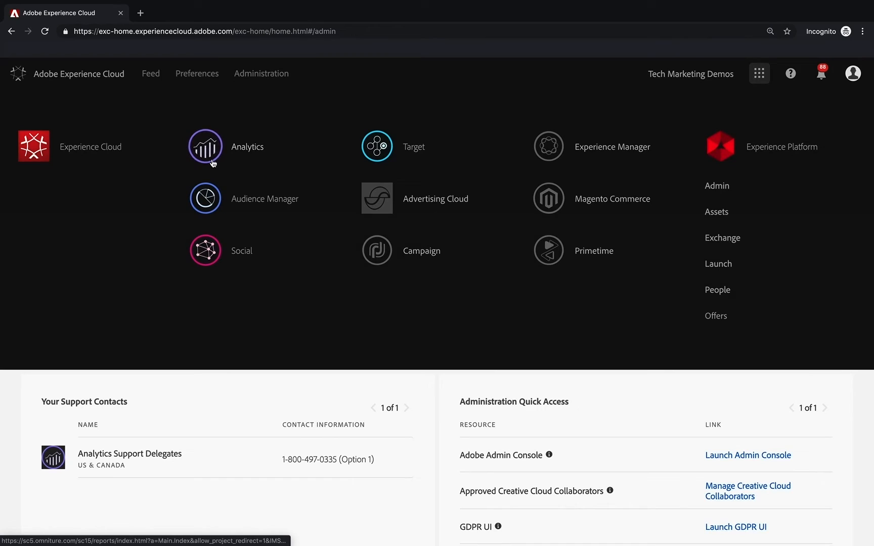
pyautogui.moveTo(245, 159)
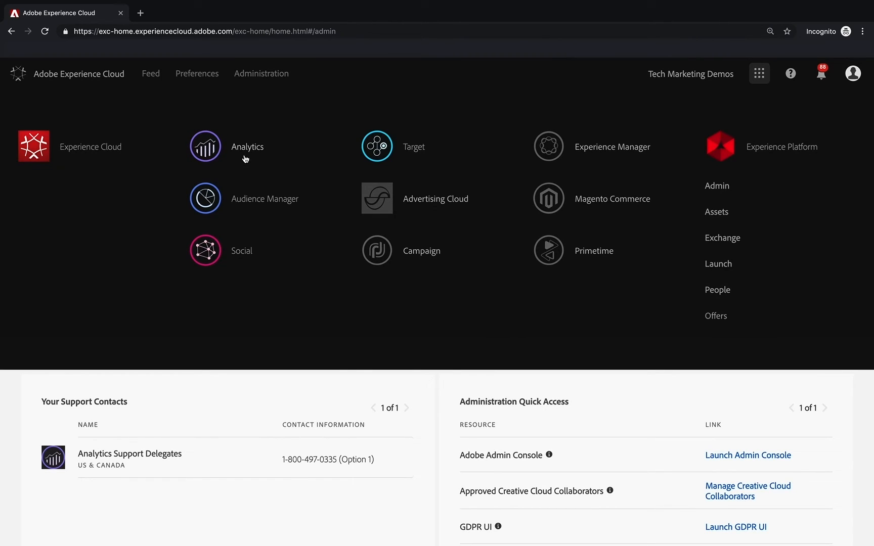
pyautogui.moveTo(314, 149)
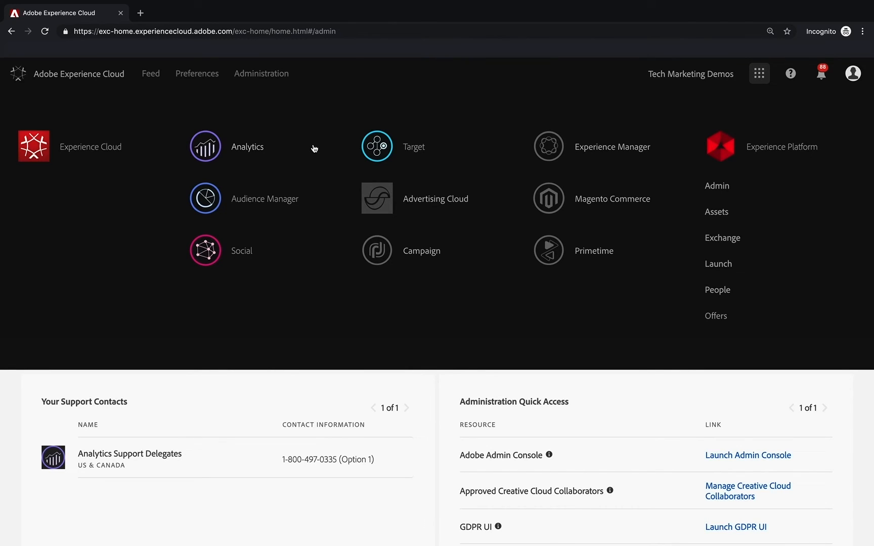
pyautogui.moveTo(259, 200)
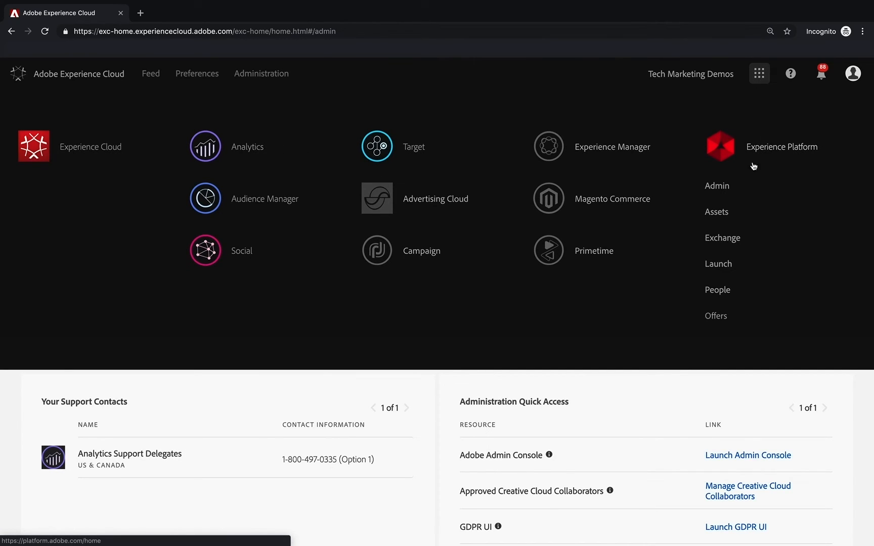
pyautogui.moveTo(585, 191)
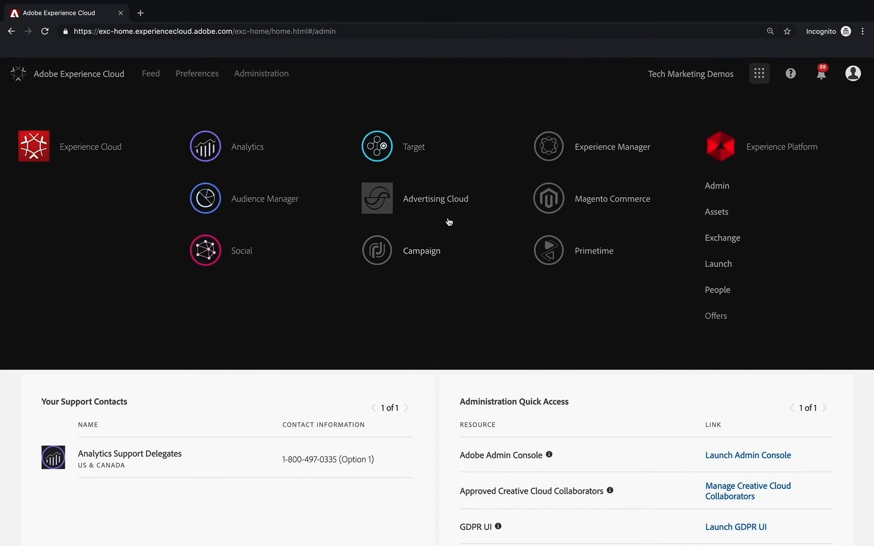
pyautogui.moveTo(436, 251)
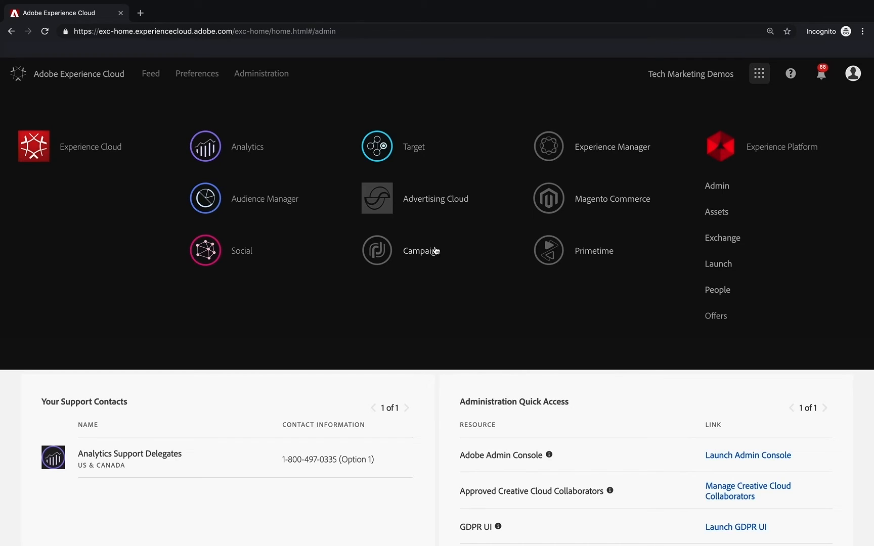
pyautogui.moveTo(425, 252)
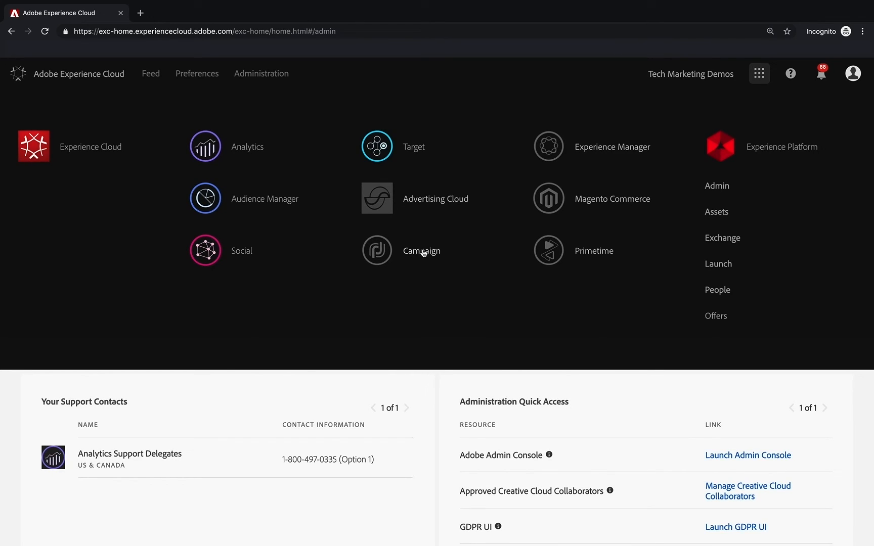
pyautogui.click(377, 251)
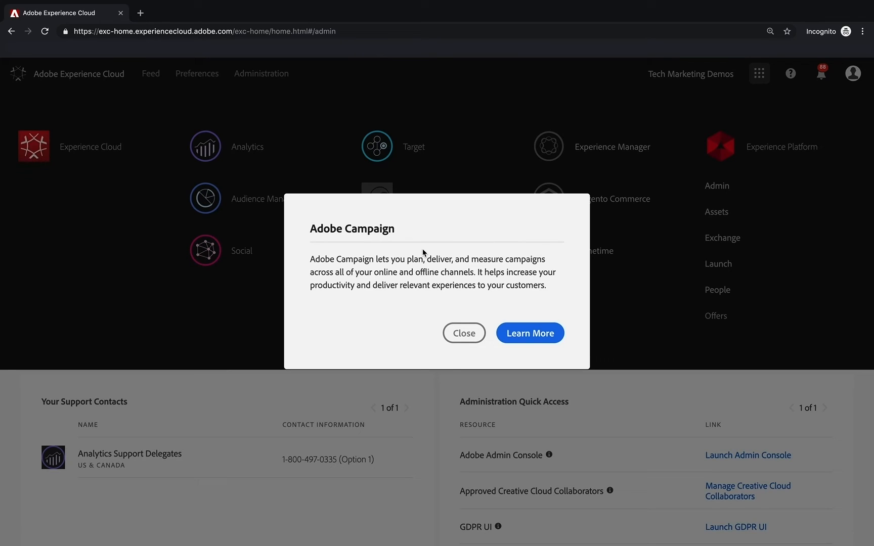
pyautogui.moveTo(459, 319)
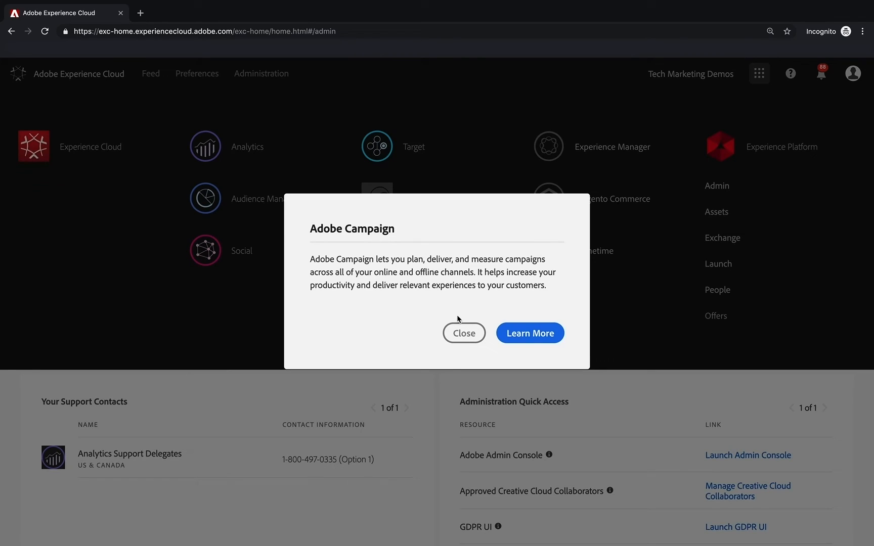
pyautogui.click(463, 333)
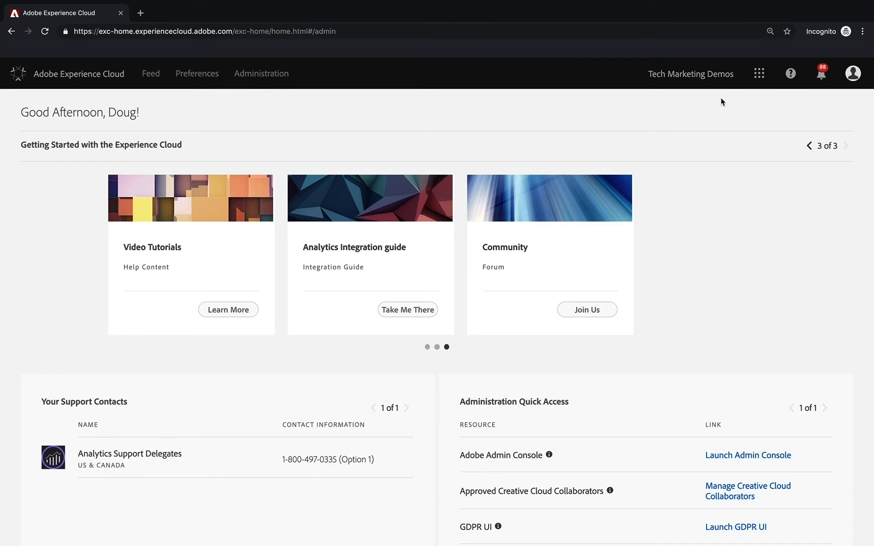
pyautogui.click(759, 73)
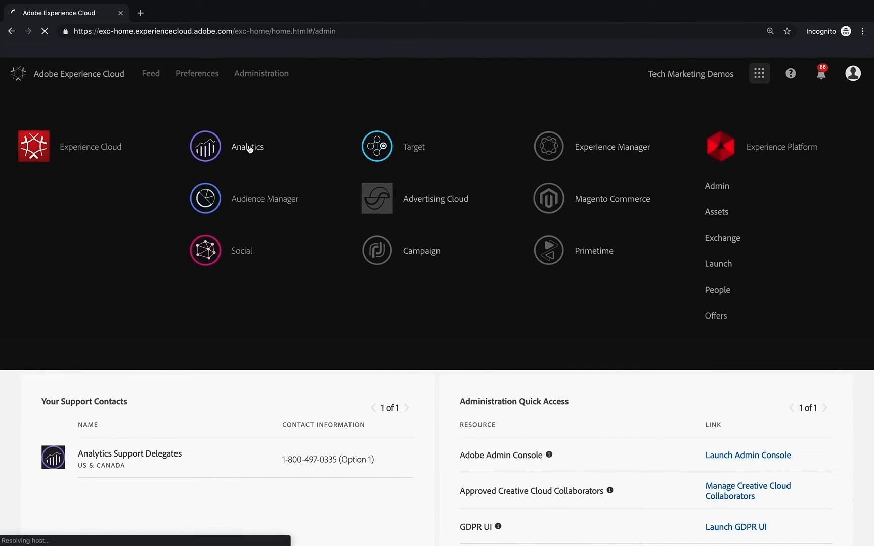
# Launch Analytics from the switcher to reach the Site Metrics reports.
pyautogui.click(247, 146)
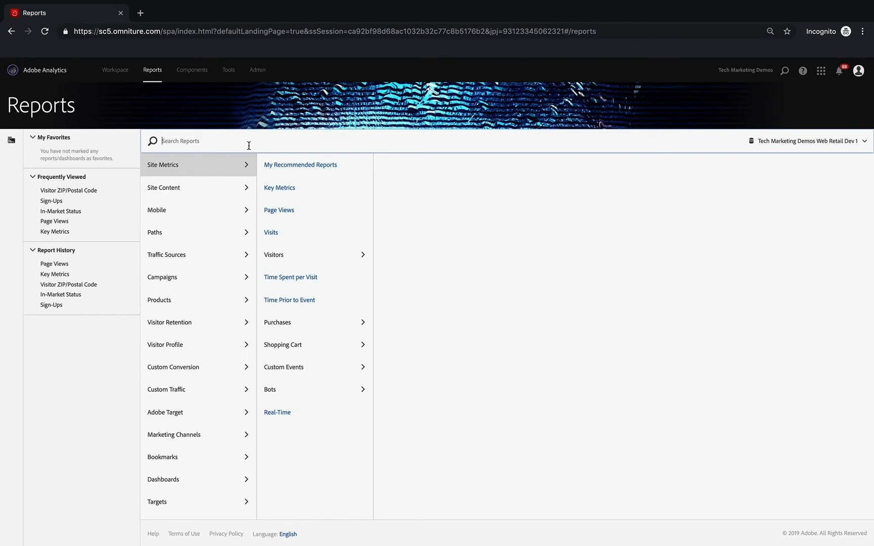
pyautogui.moveTo(249, 148)
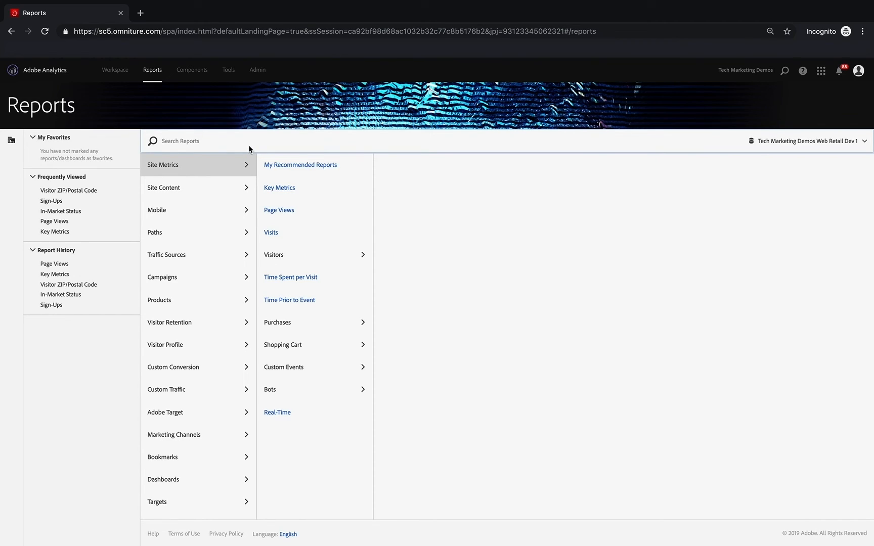
pyautogui.moveTo(300, 164)
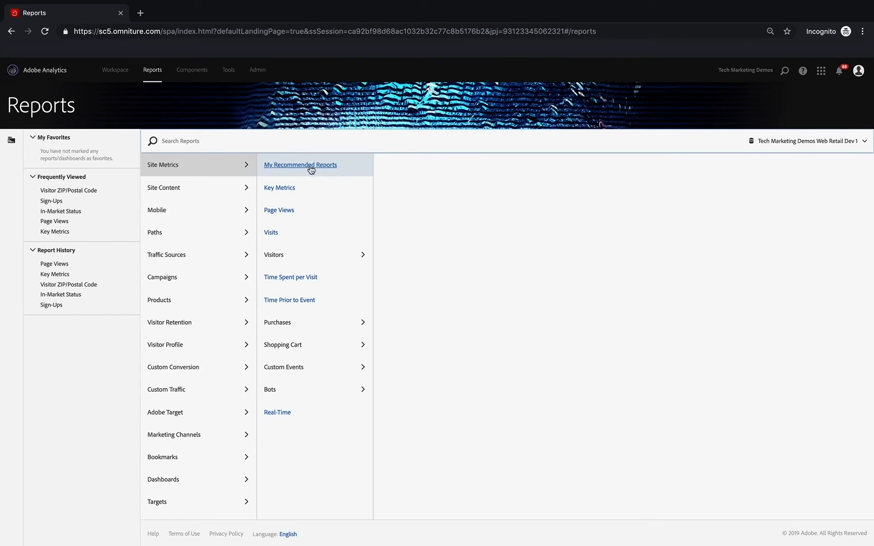
pyautogui.moveTo(432, 148)
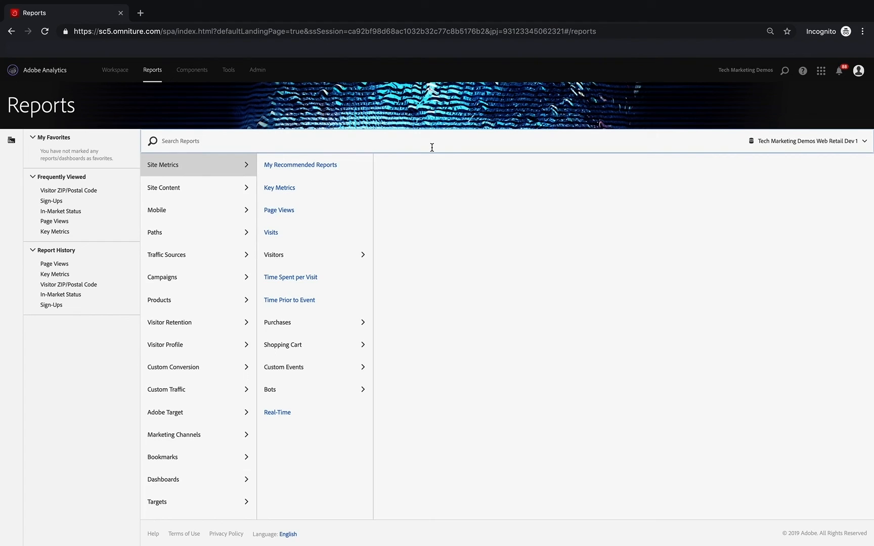
pyautogui.moveTo(416, 149)
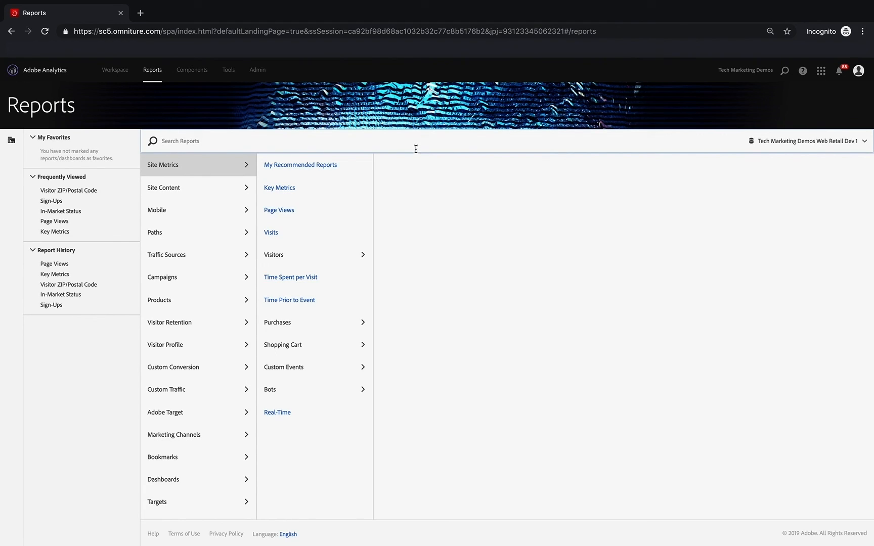
pyautogui.moveTo(115, 69)
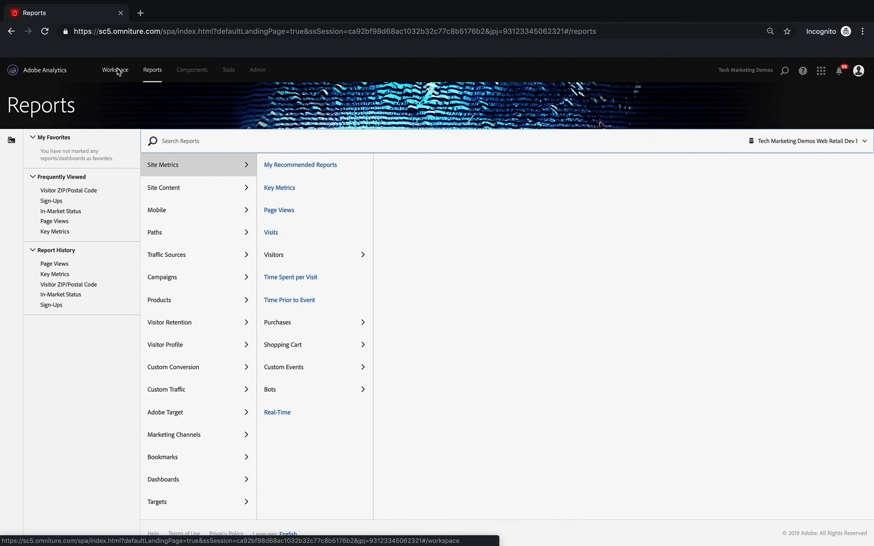
pyautogui.moveTo(390, 178)
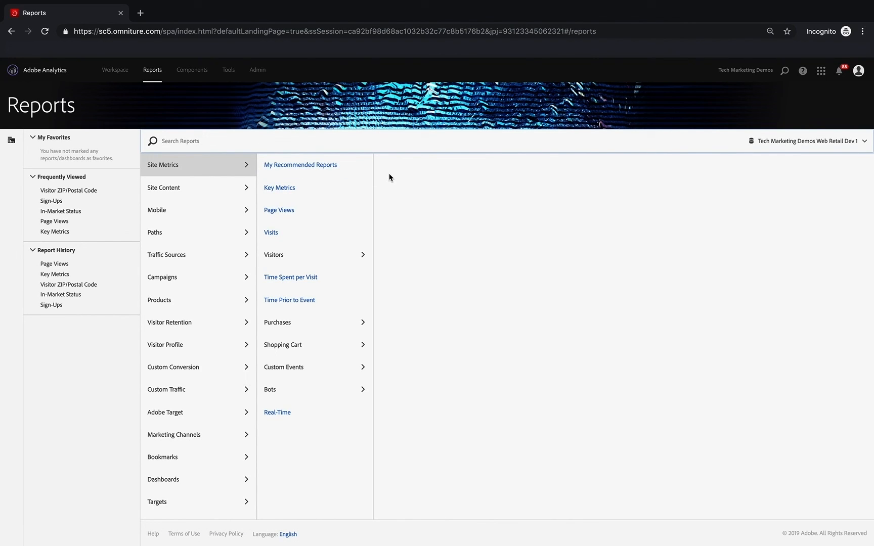